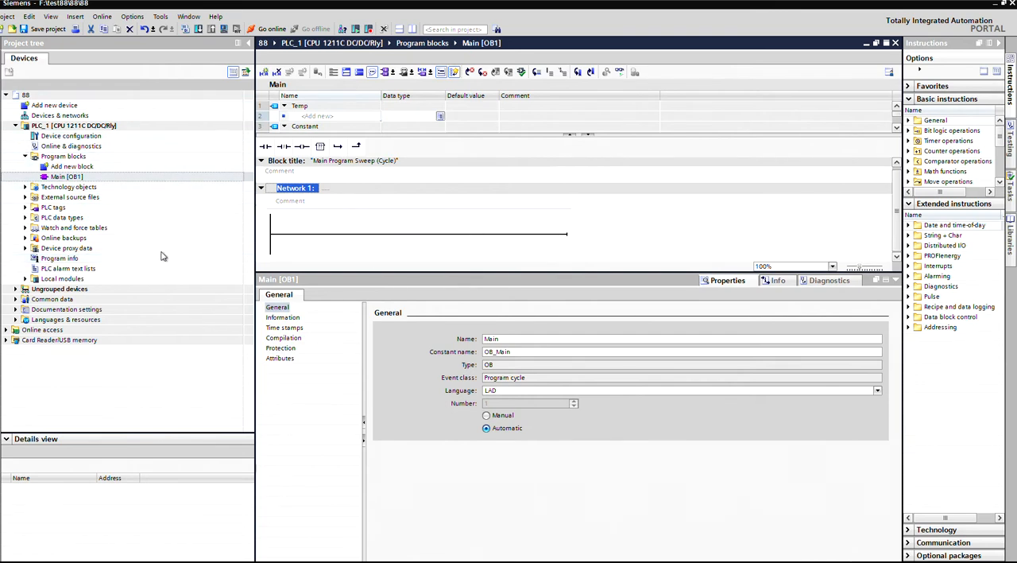
pyautogui.moveTo(156, 381)
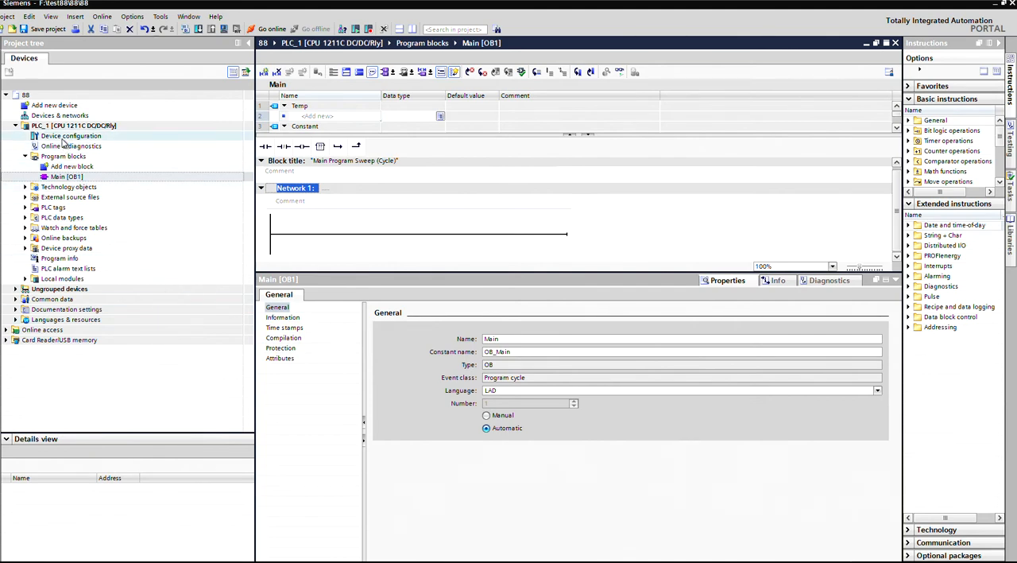
# Show PLC_1's device configuration with the digital I/O address settings.
pyautogui.click(71, 136)
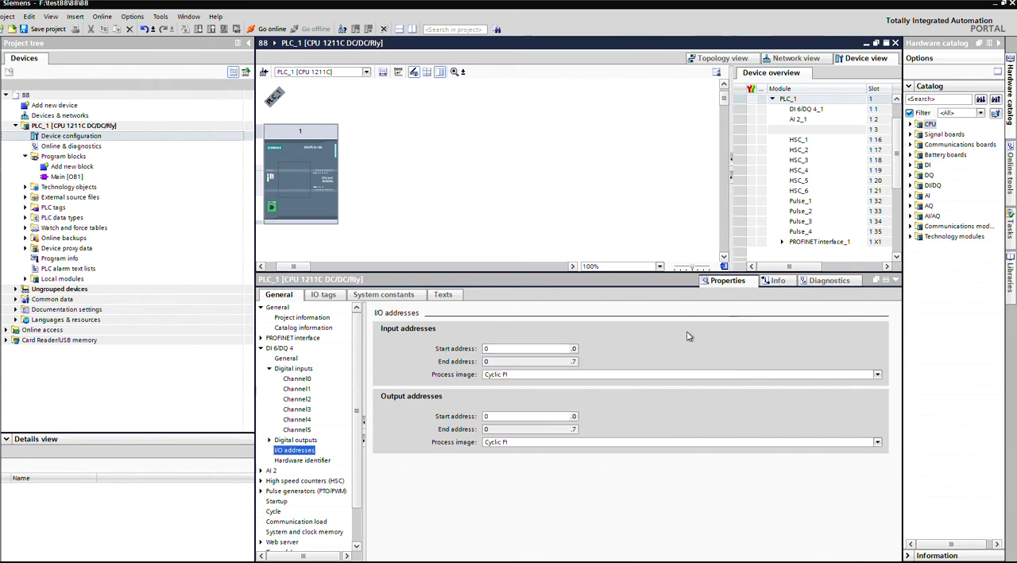
# Set the digital inputs' start address to 10, keeping existing tags unchanged.
pyautogui.click(528, 348)
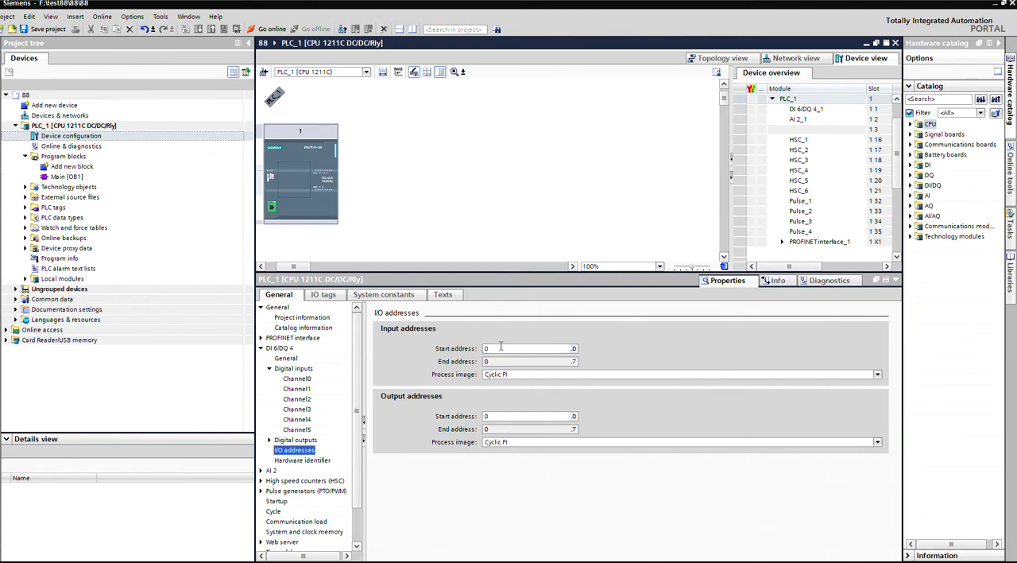
pyautogui.click(527, 348)
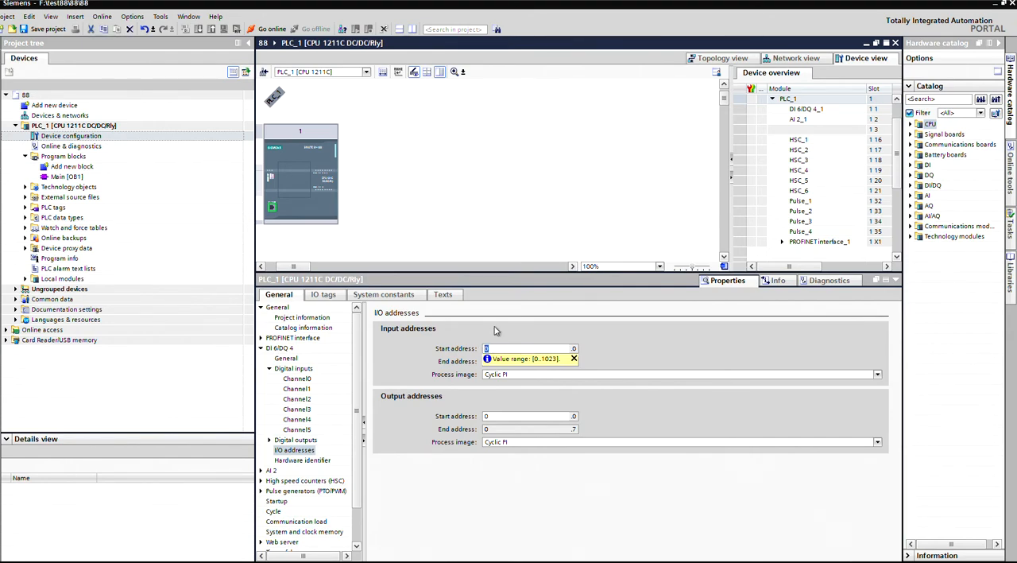
pyautogui.write('10')
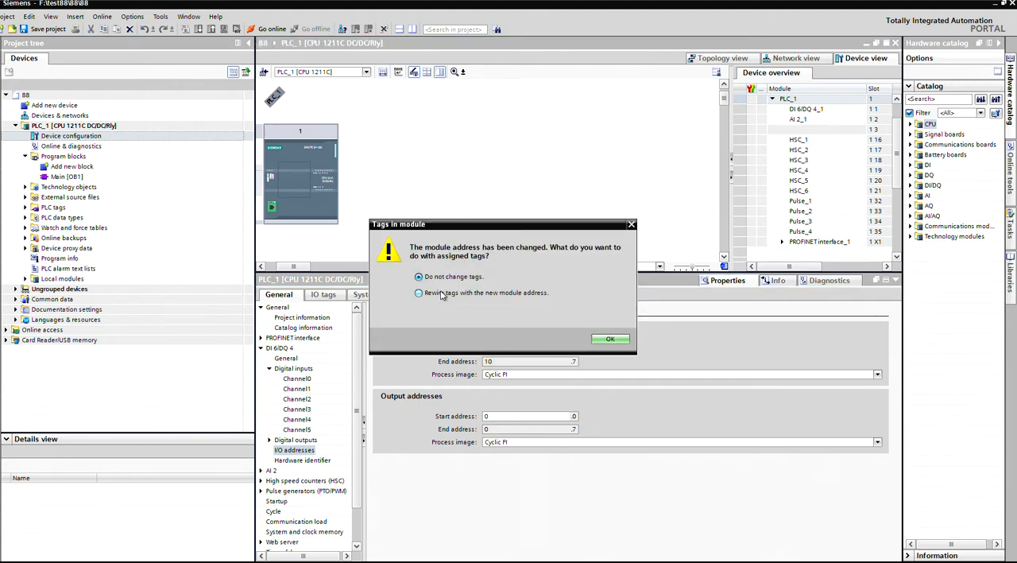
pyautogui.click(610, 338)
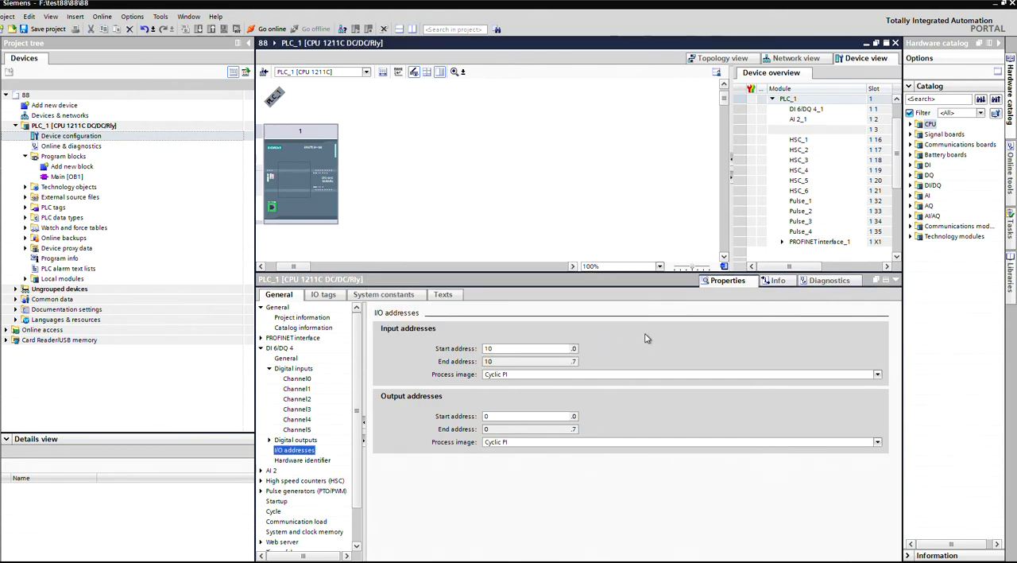
pyautogui.moveTo(633, 337)
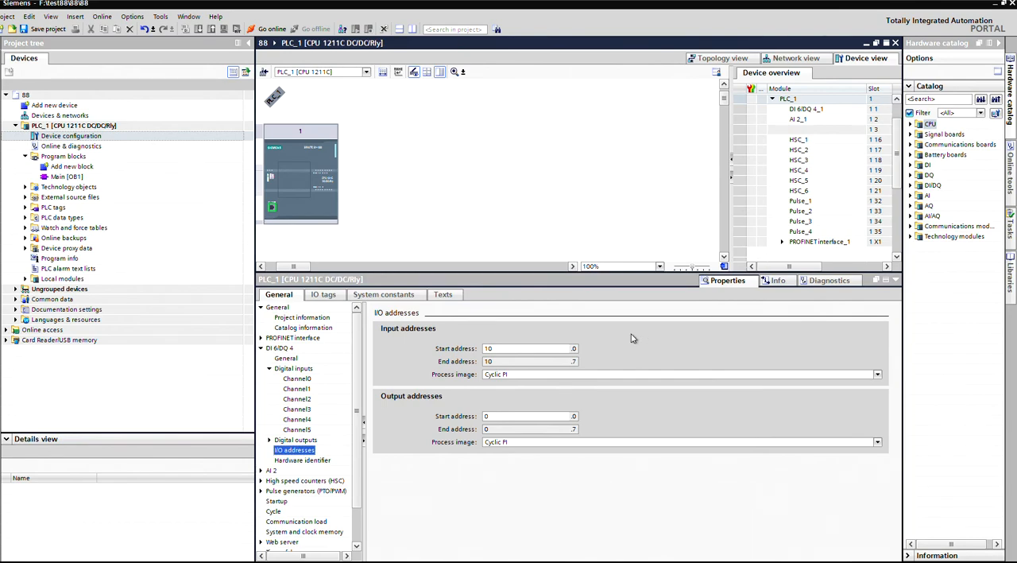
pyautogui.click(524, 349)
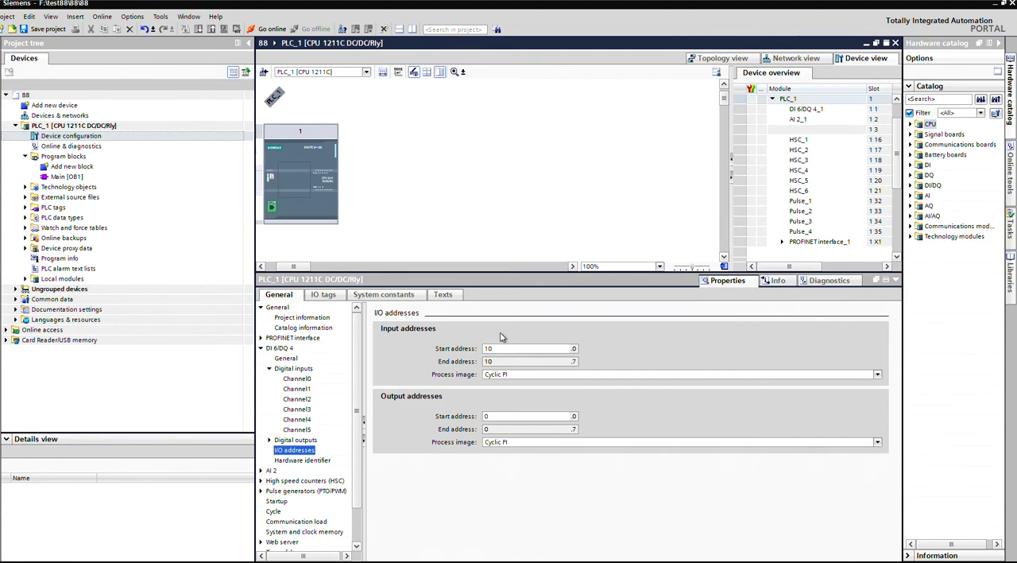
pyautogui.moveTo(496, 329)
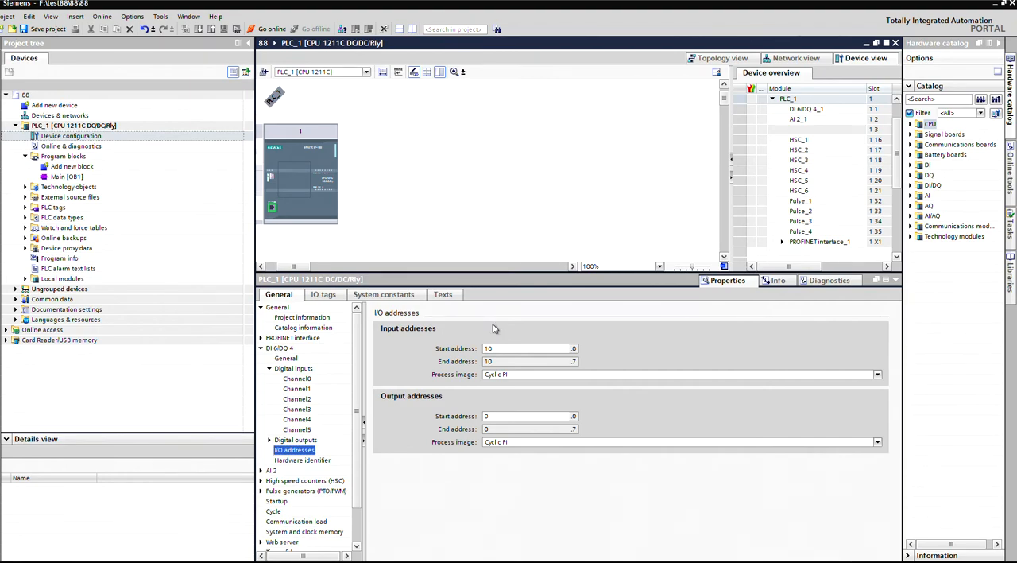
pyautogui.moveTo(477, 111)
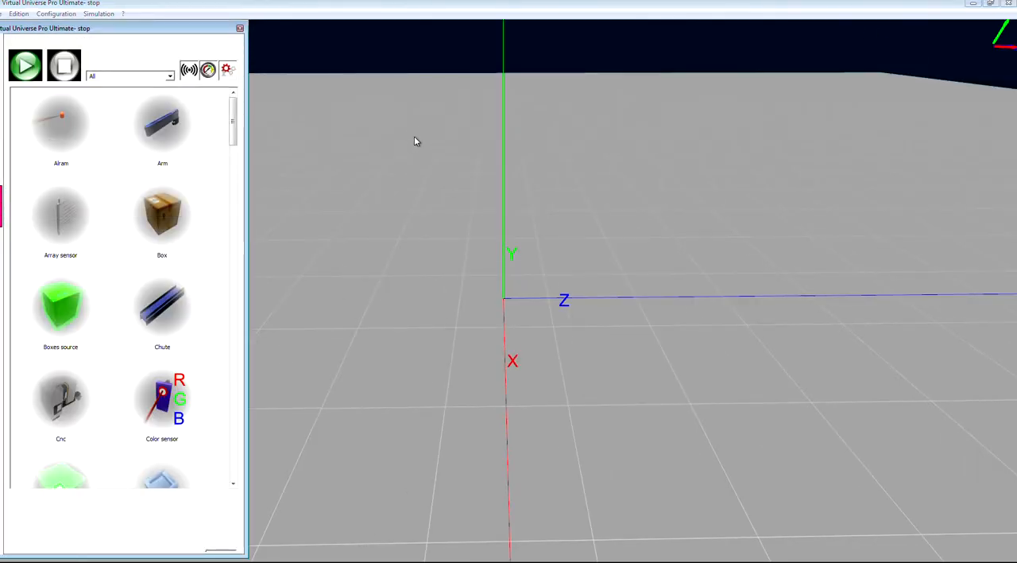
# Add a Conveyor 2m from the Conveyors category and a Boxes source from Items.
pyautogui.click(130, 76)
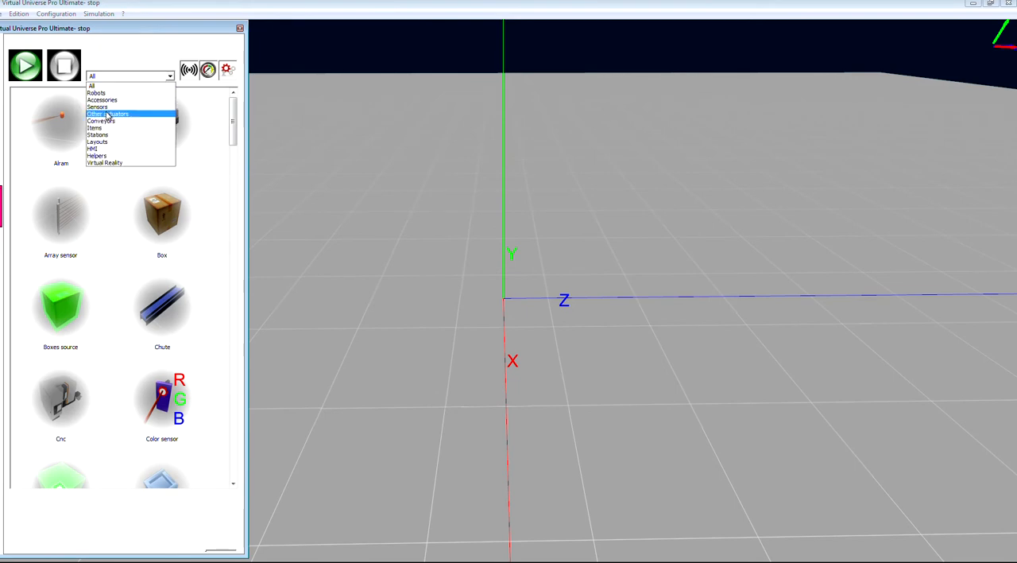
pyautogui.click(102, 121)
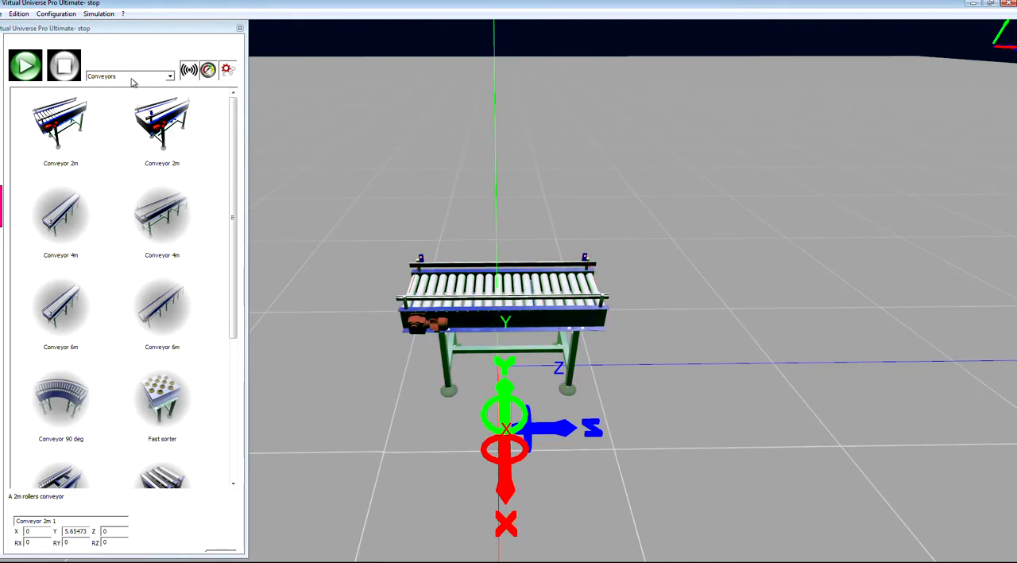
pyautogui.click(127, 76)
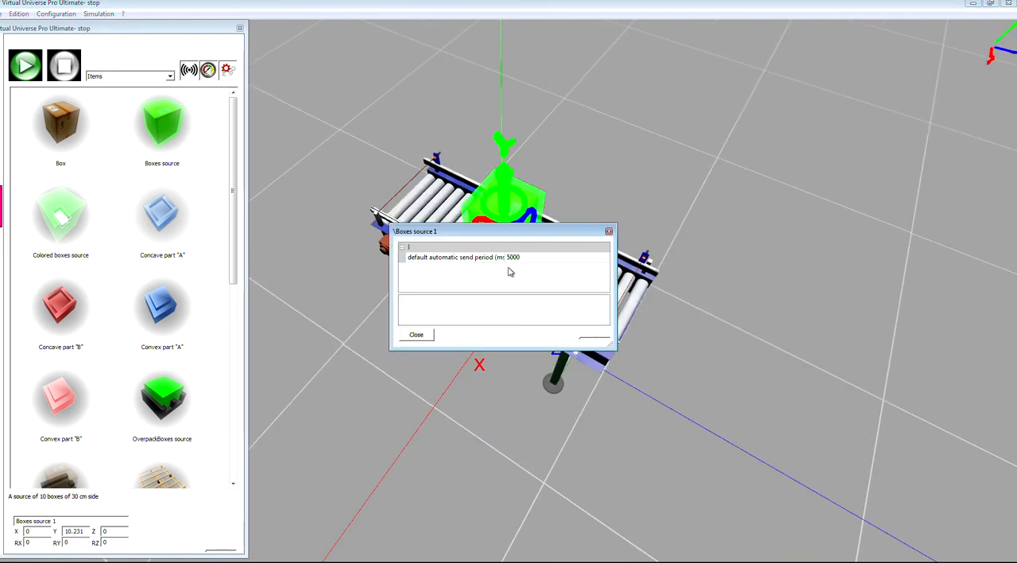
# Set the boxes source's automatic send period to 2000 ms and close its settings.
pyautogui.click(464, 258)
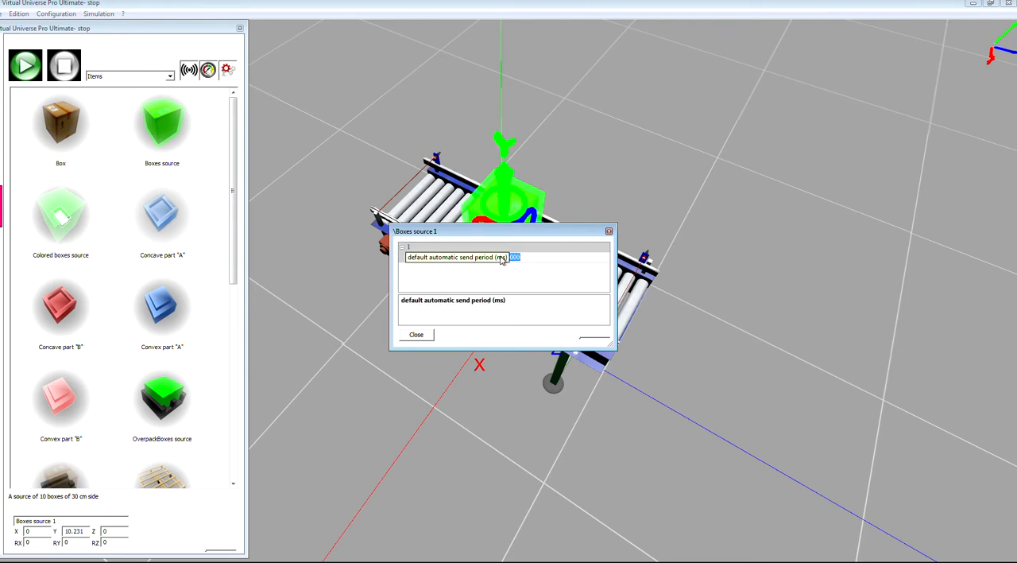
pyautogui.write('2000')
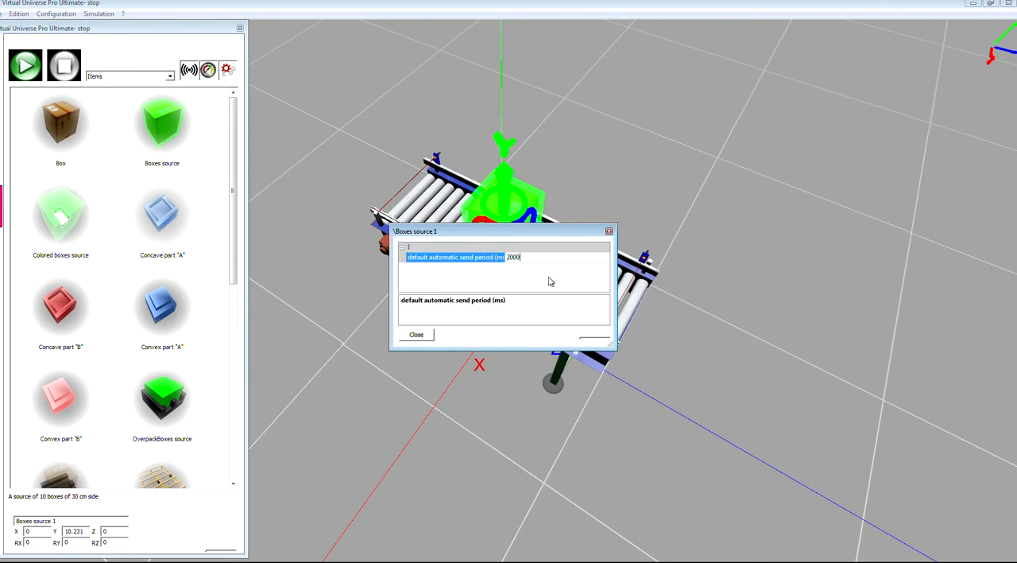
pyautogui.click(416, 334)
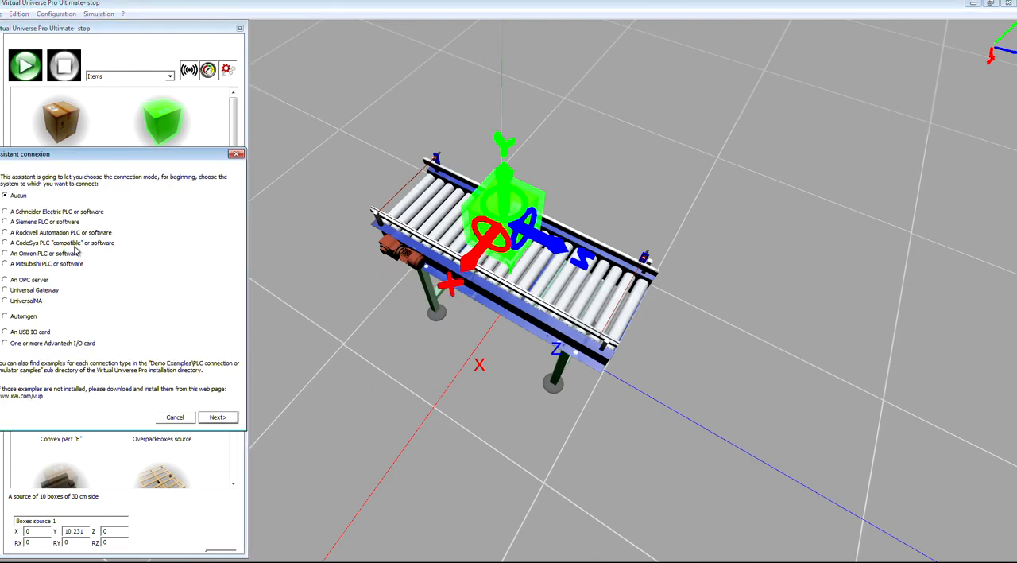
# Connect to a Siemens PLC using the PLCSim simulator option and finish the assistant.
pyautogui.click(5, 222)
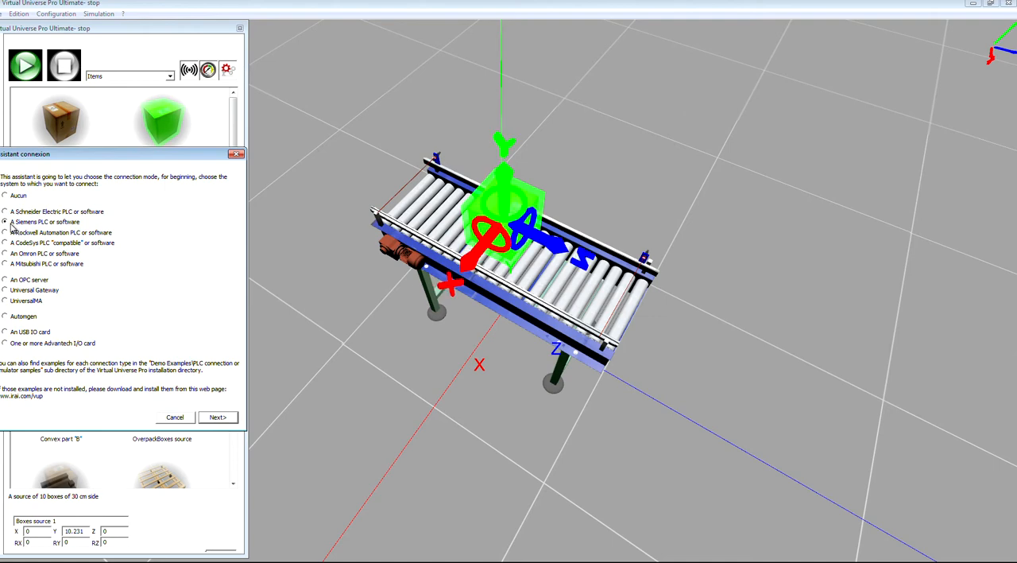
pyautogui.click(218, 416)
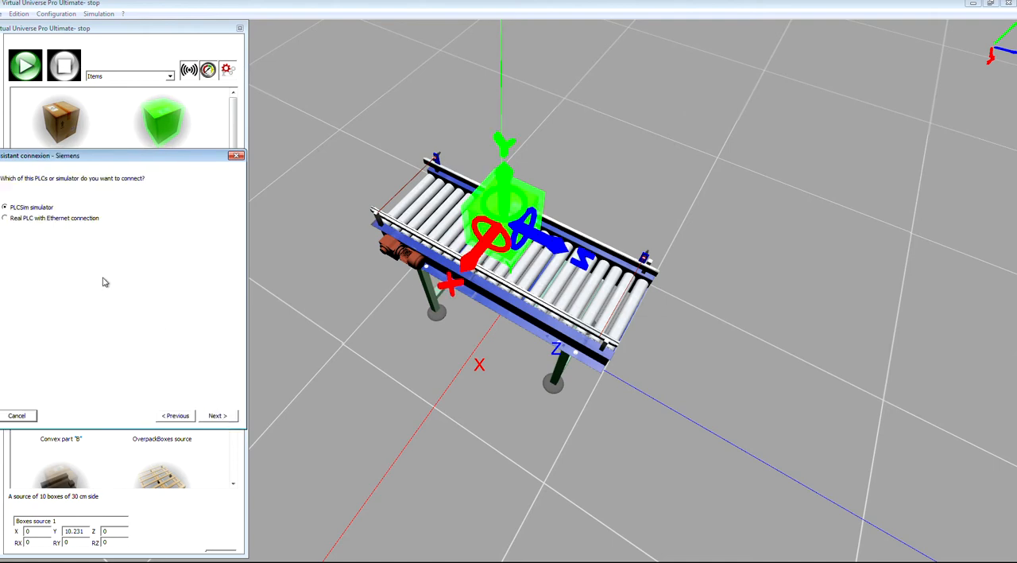
pyautogui.click(217, 415)
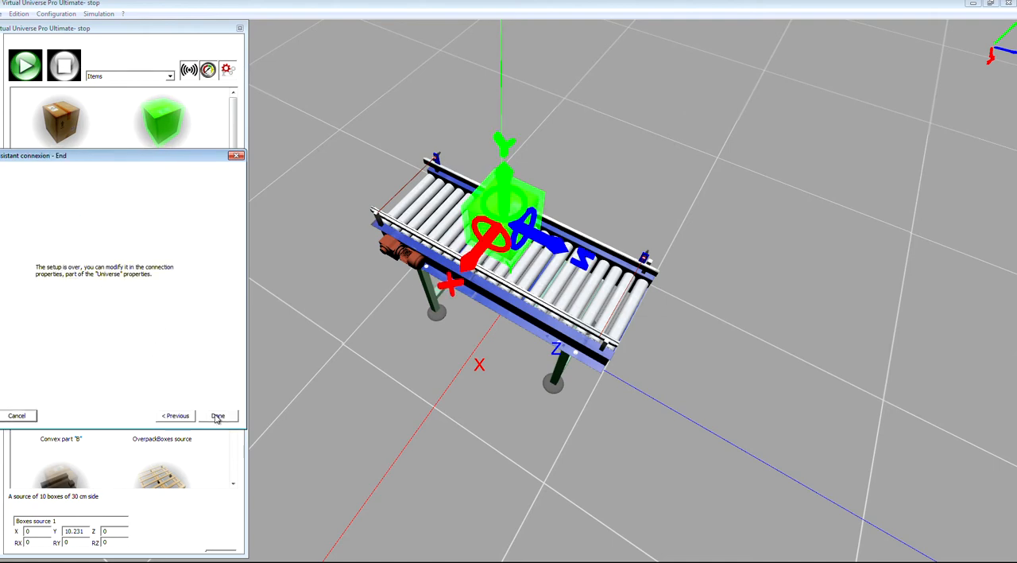
pyautogui.click(218, 415)
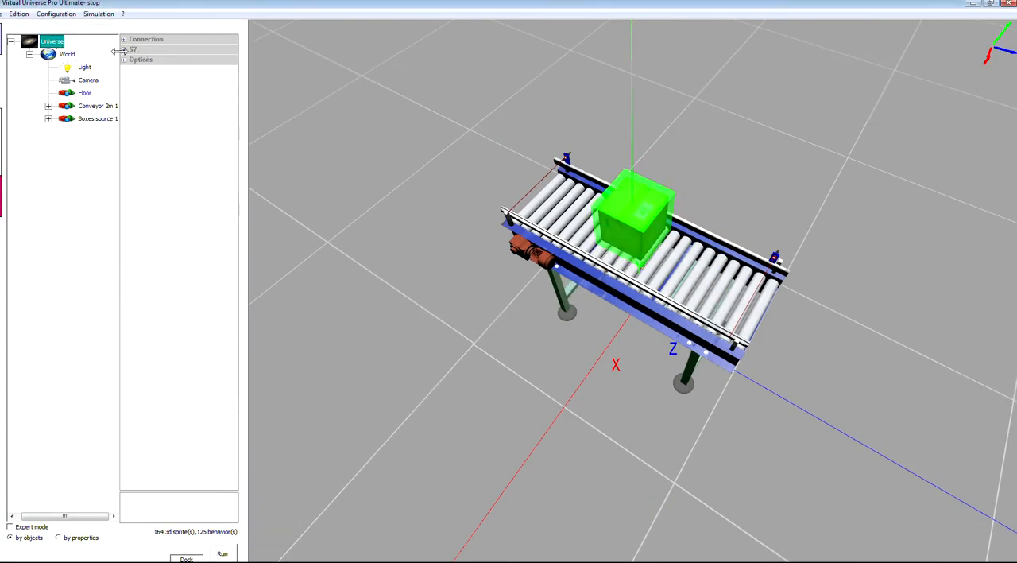
# Replace localhost in the S7 connection's IP address with 62.212.111.88.
pyautogui.click(124, 49)
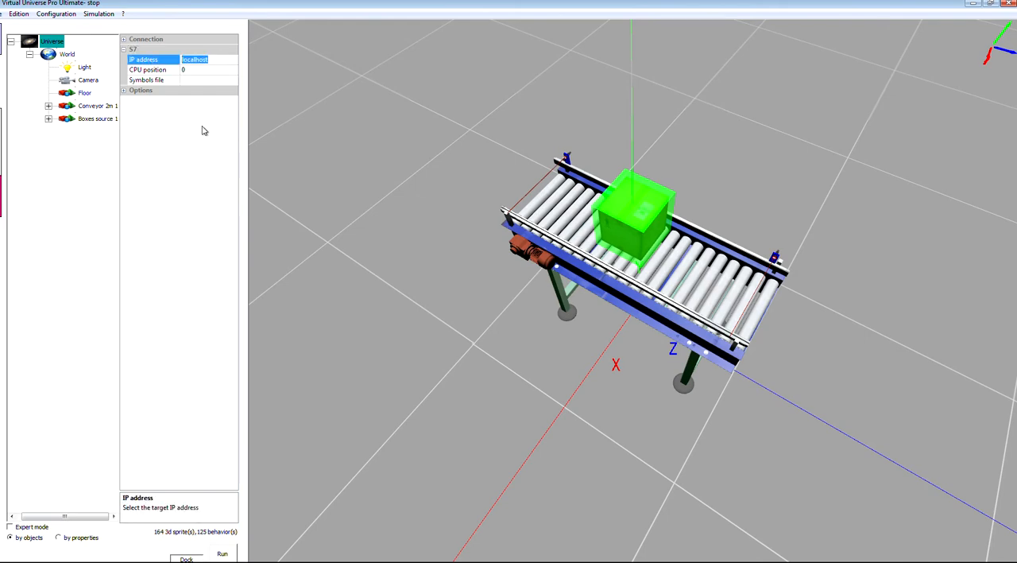
pyautogui.write('62.212.111.88')
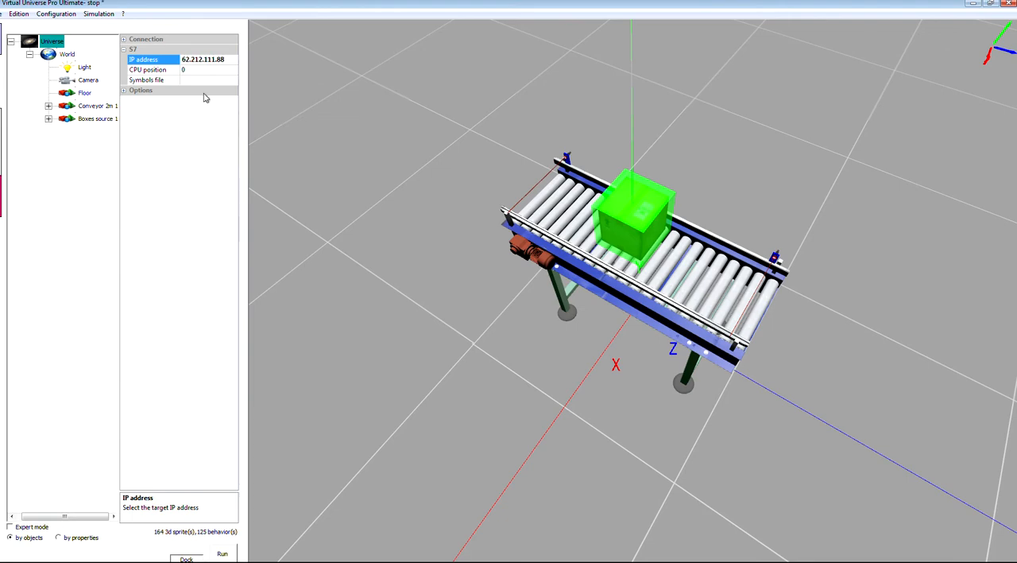
pyautogui.moveTo(230, 63)
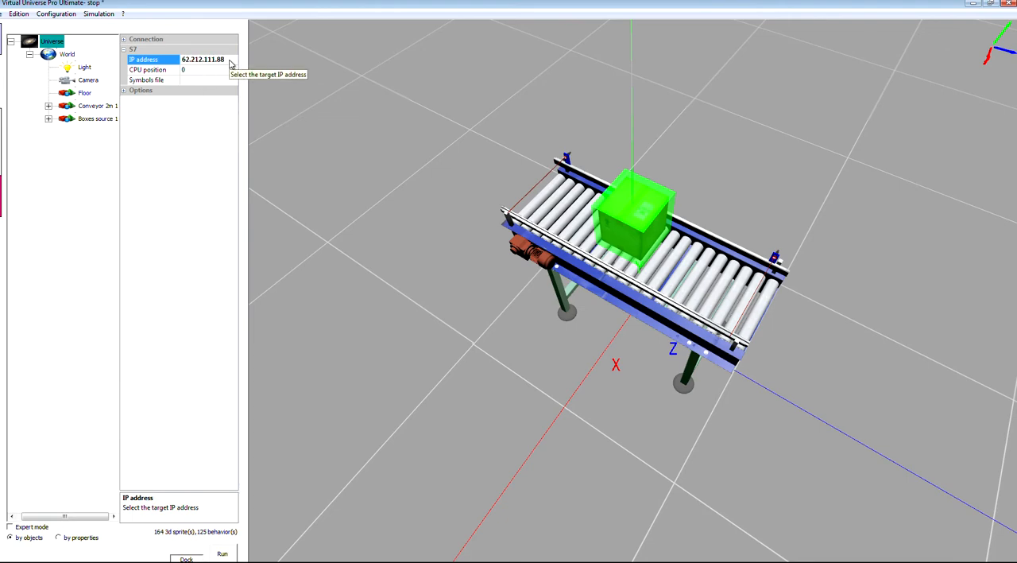
pyautogui.moveTo(366, 196)
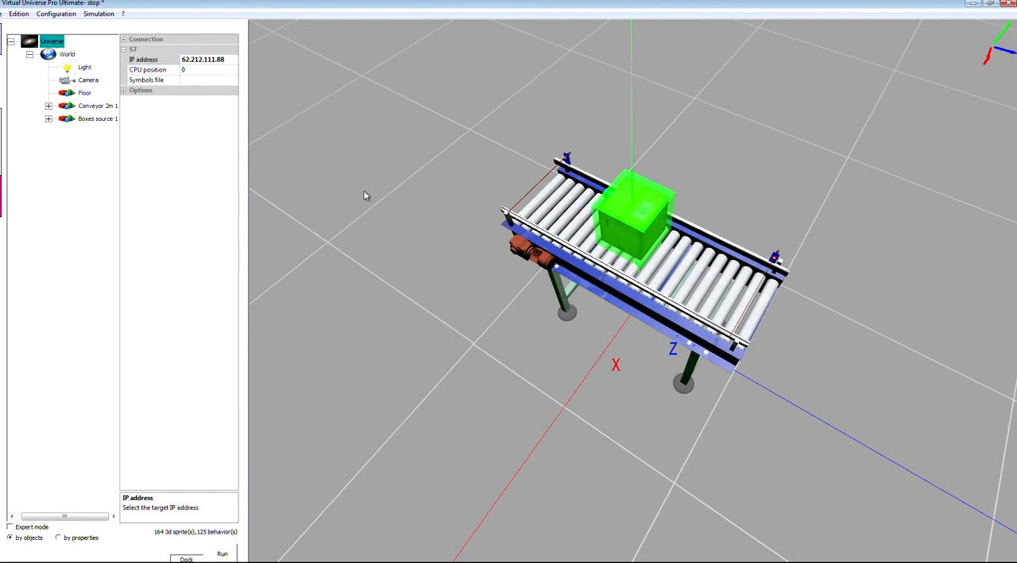
pyautogui.moveTo(160, 134)
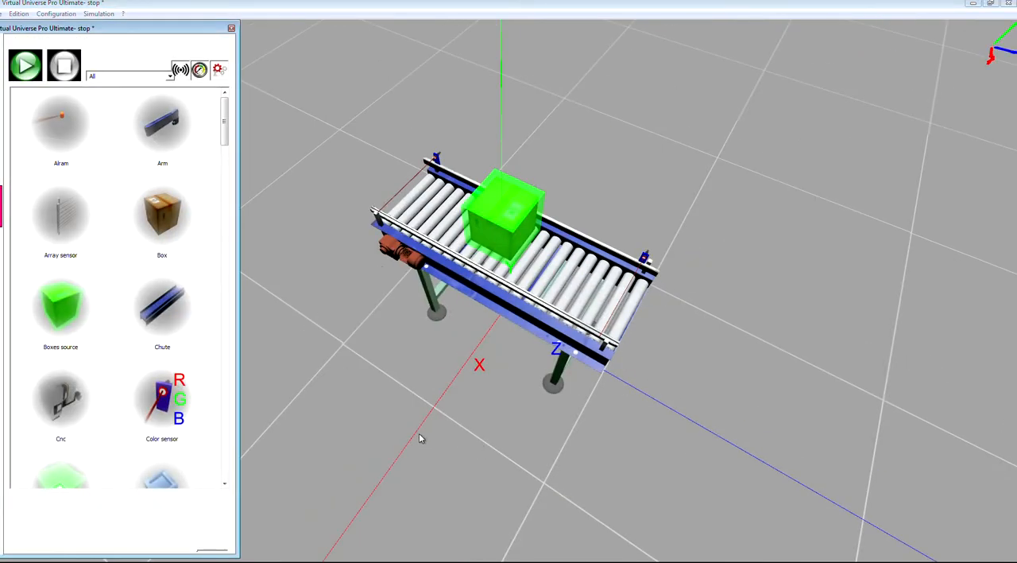
pyautogui.moveTo(397, 388)
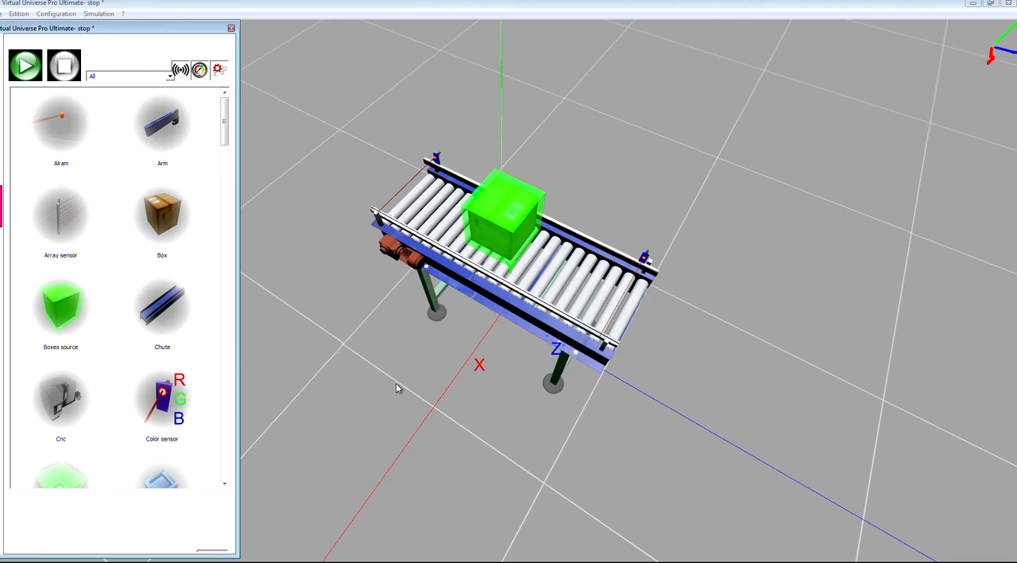
pyautogui.moveTo(389, 385)
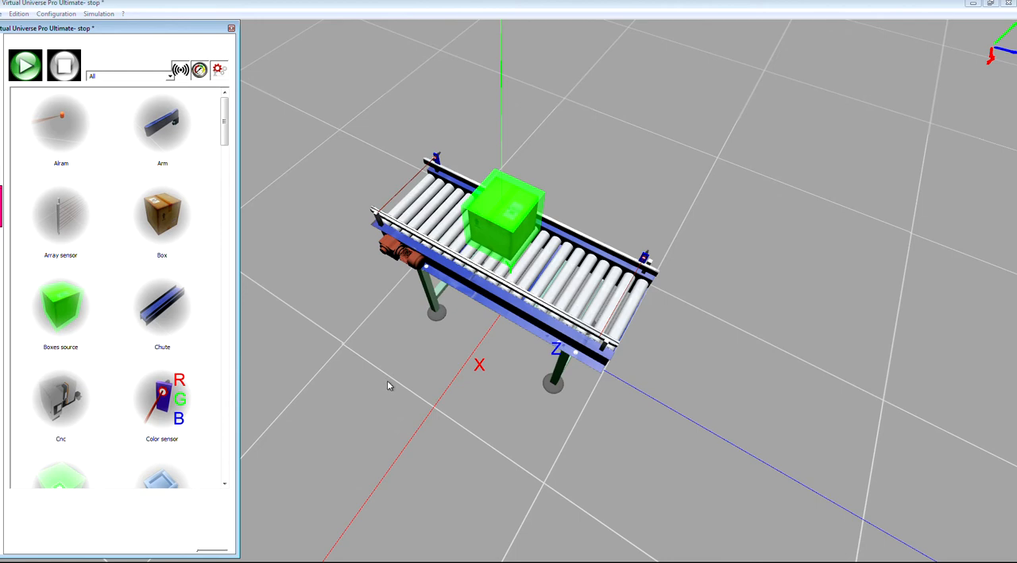
pyautogui.moveTo(262, 180)
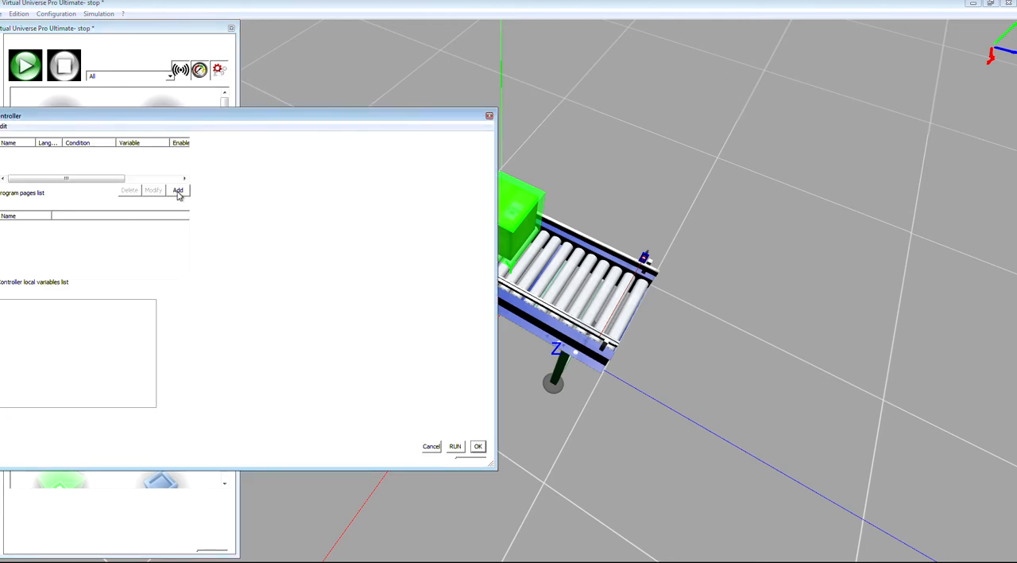
# Add program Page #1 and bring up the Conveyor 2m 1 input signals from the library.
pyautogui.click(178, 190)
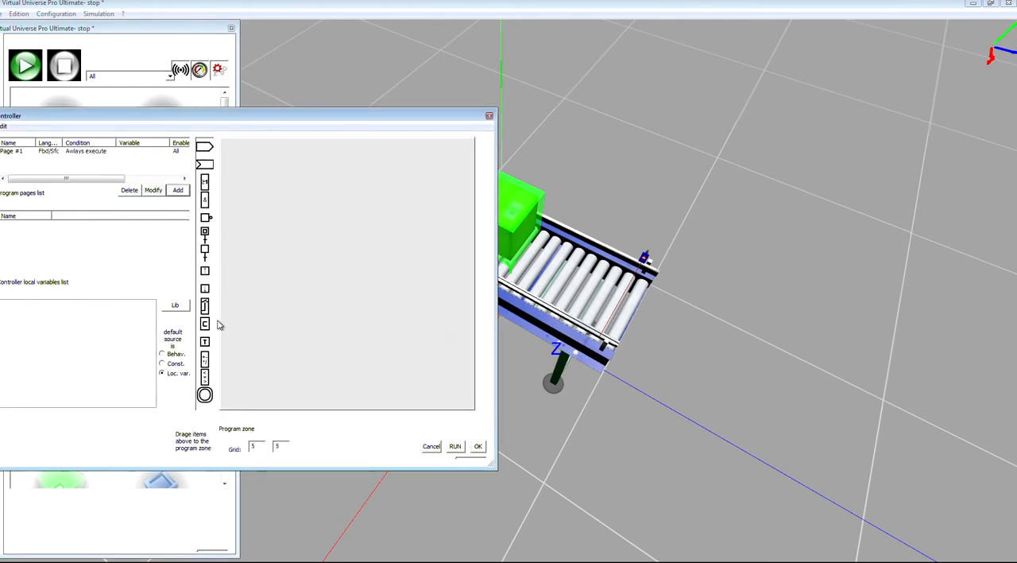
pyautogui.click(175, 306)
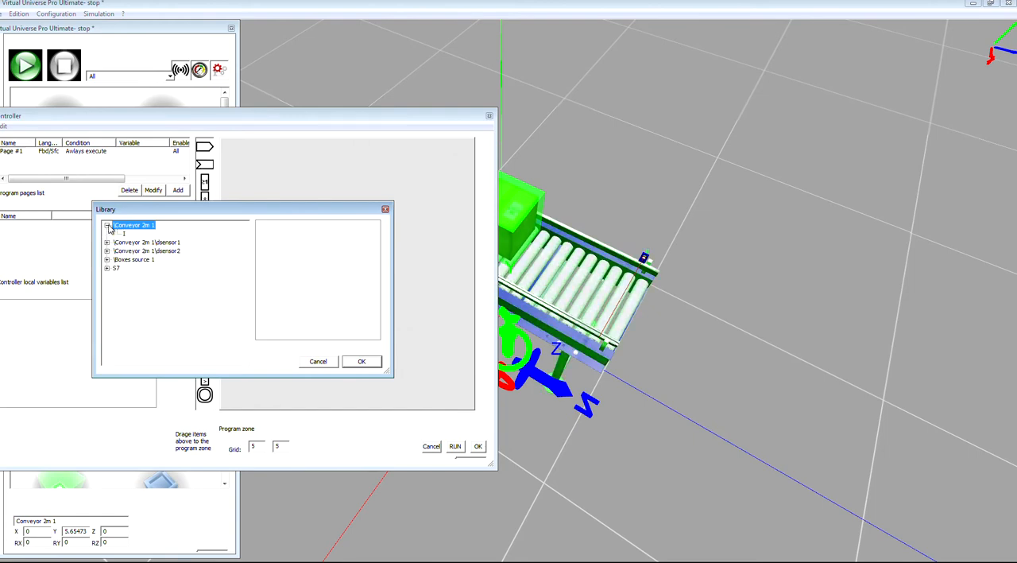
pyautogui.click(108, 226)
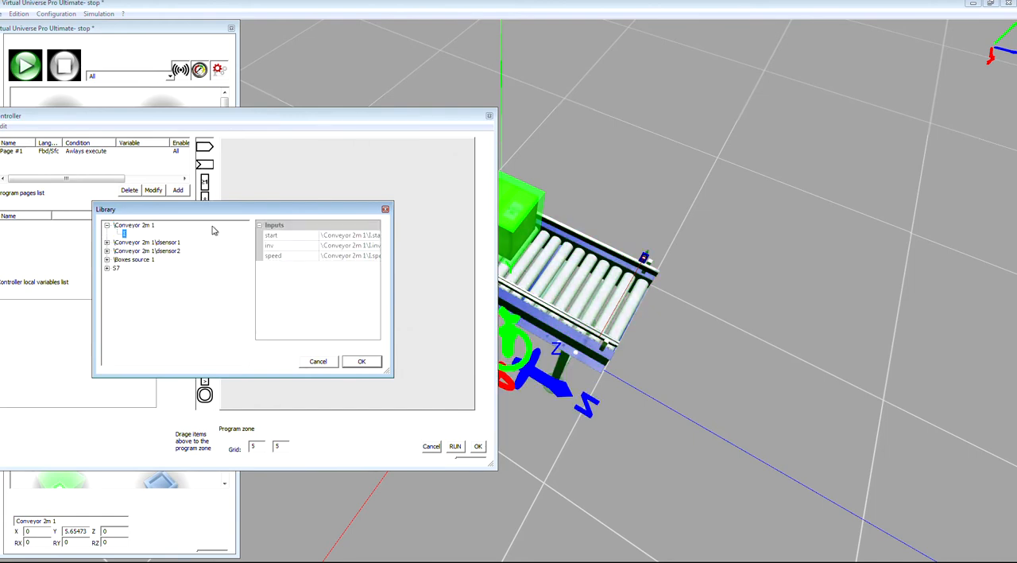
pyautogui.click(361, 361)
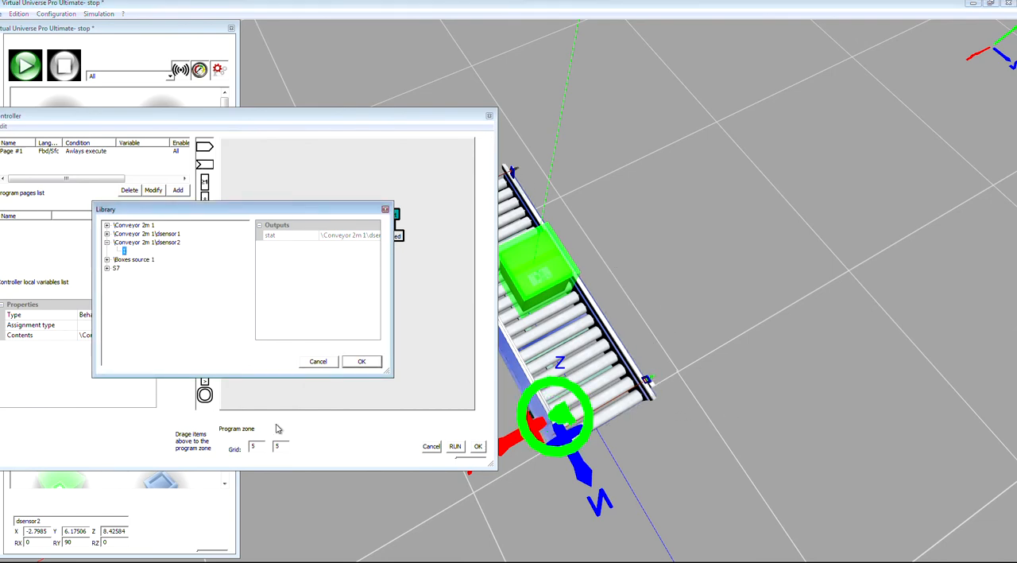
# Wire the sensor output and conveyor start, dir and speed inputs to S7 PLC addresses from 0.0.
pyautogui.click(362, 361)
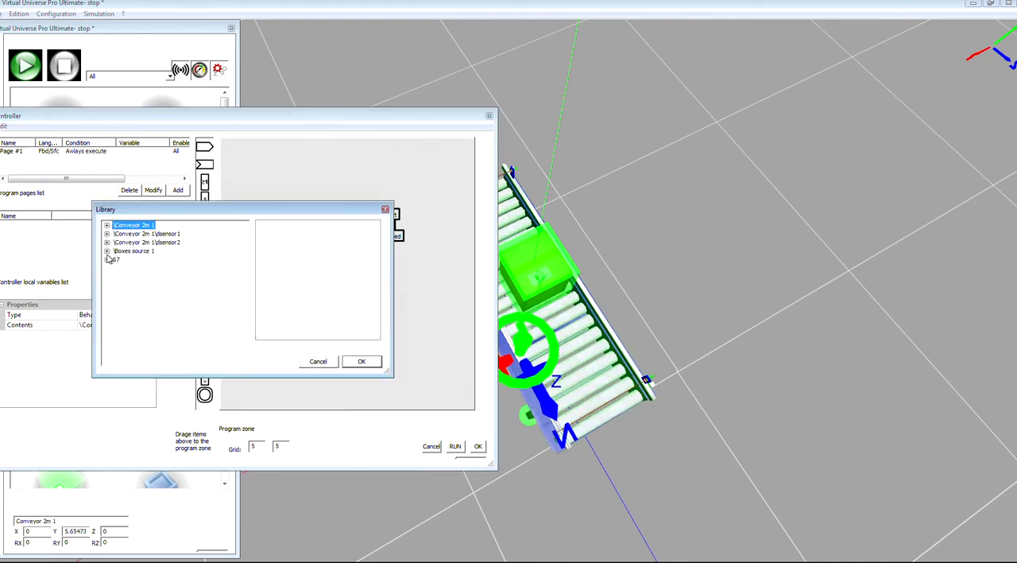
pyautogui.click(109, 259)
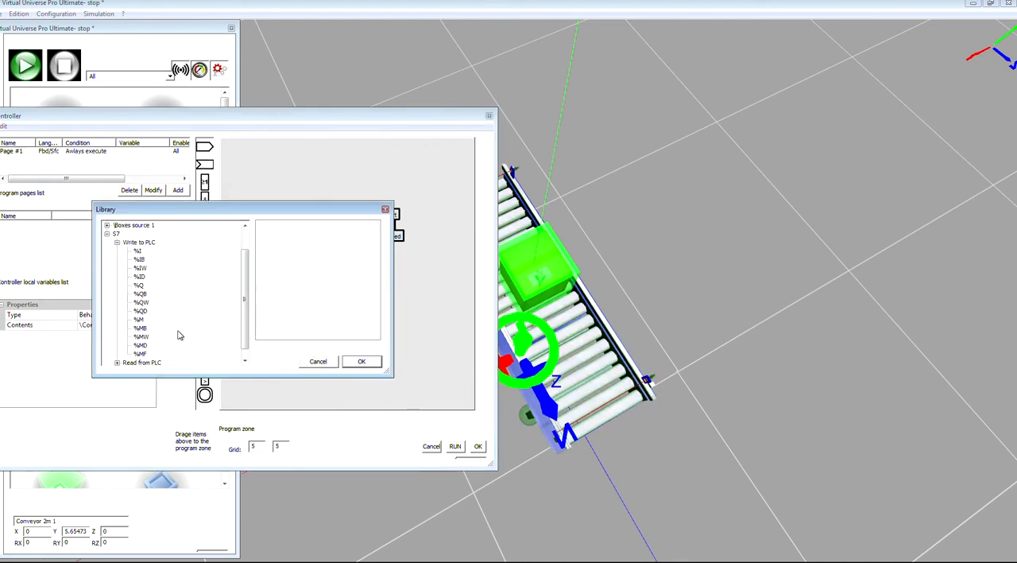
pyautogui.click(137, 252)
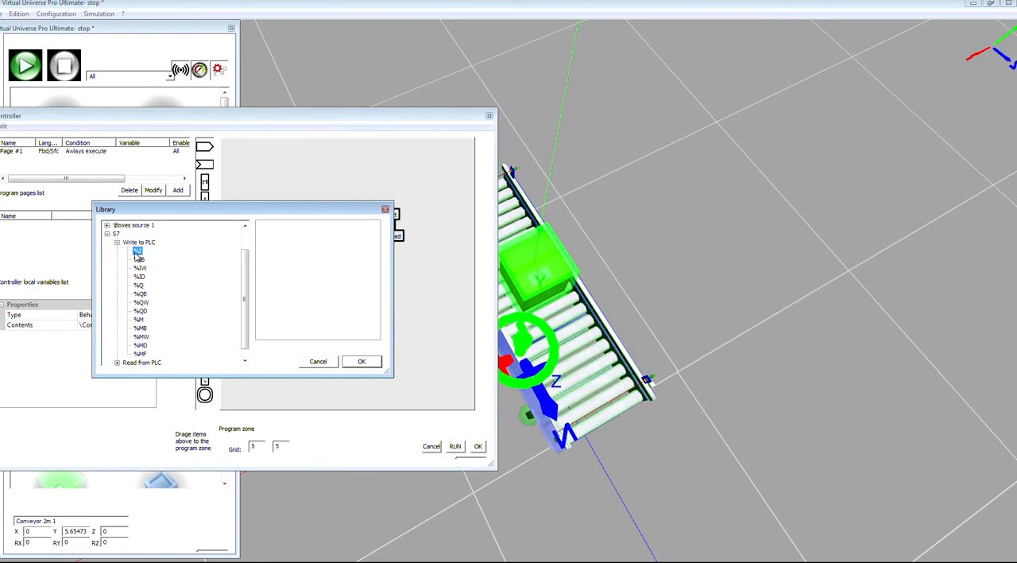
pyautogui.click(139, 251)
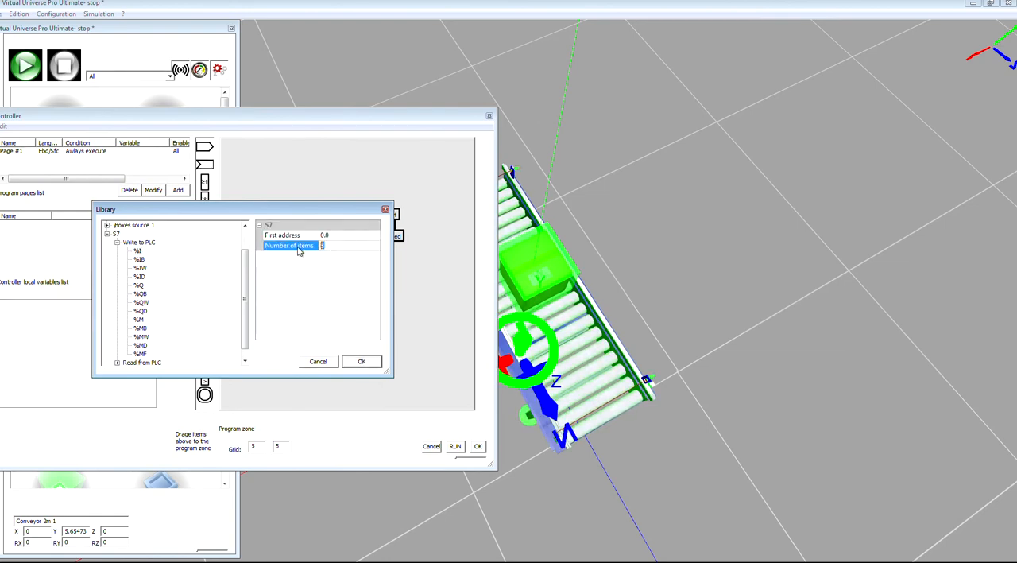
pyautogui.click(361, 361)
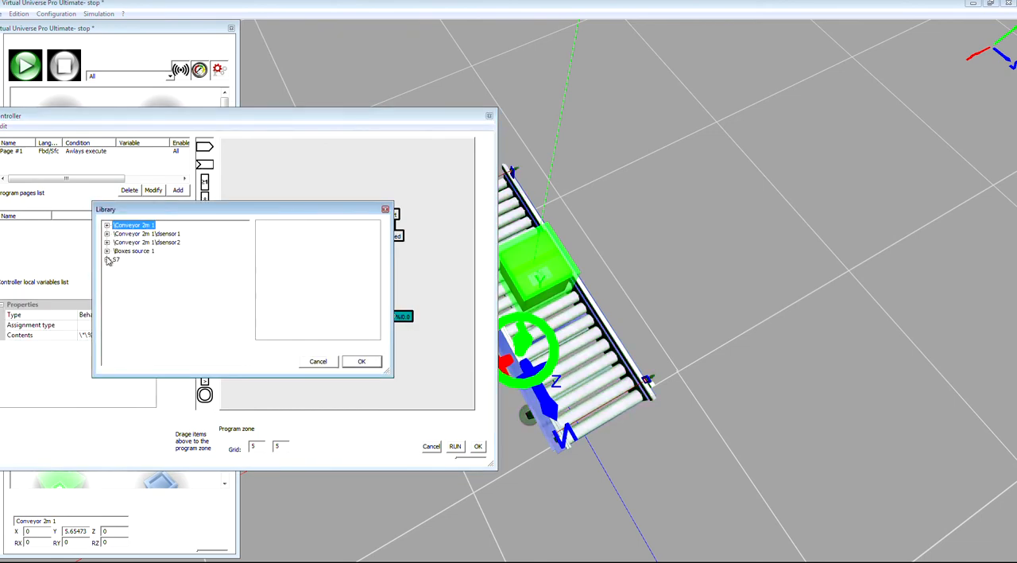
pyautogui.click(108, 261)
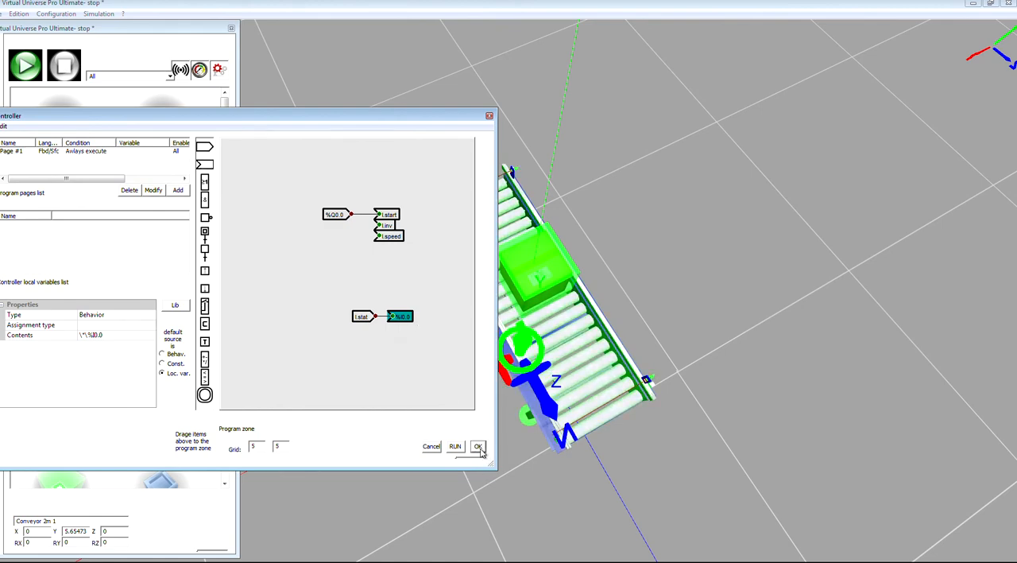
# Confirm the controller program with OK and return to TIA Portal's PLC_1 device view.
pyautogui.click(477, 445)
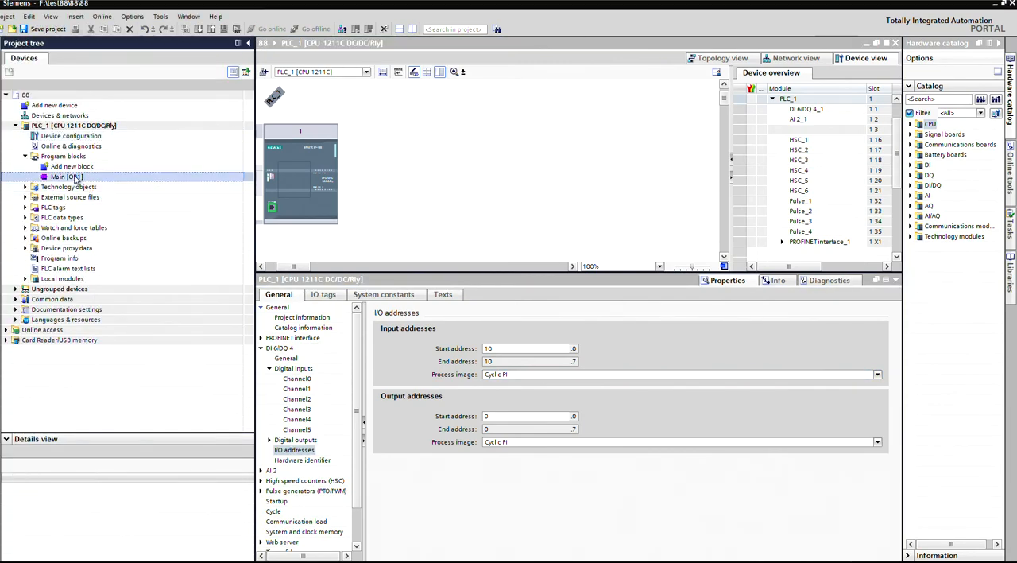
# In Main OB1 network 1, add normally closed contact %I0.0 driving coil %Q0.0 and compile.
pyautogui.doubleClick(61, 176)
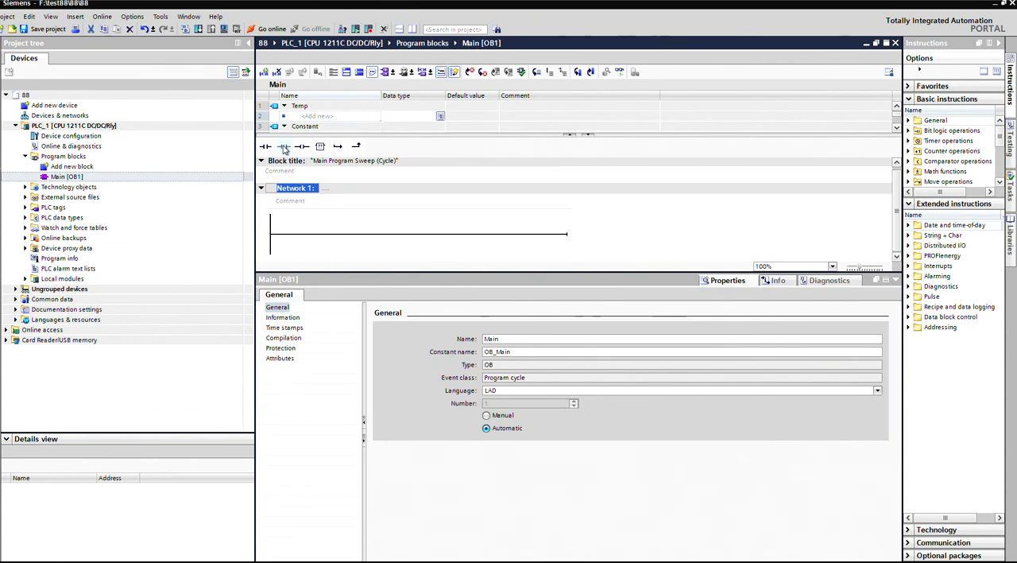
pyautogui.click(282, 147)
pyautogui.write('Tag_1')
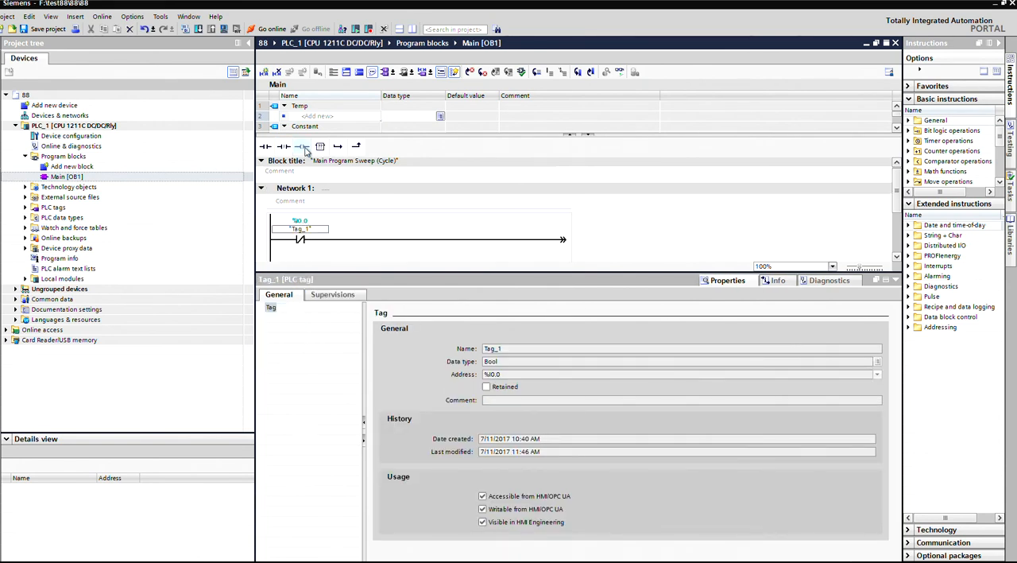
pyautogui.click(302, 144)
pyautogui.write('%Q0.0')
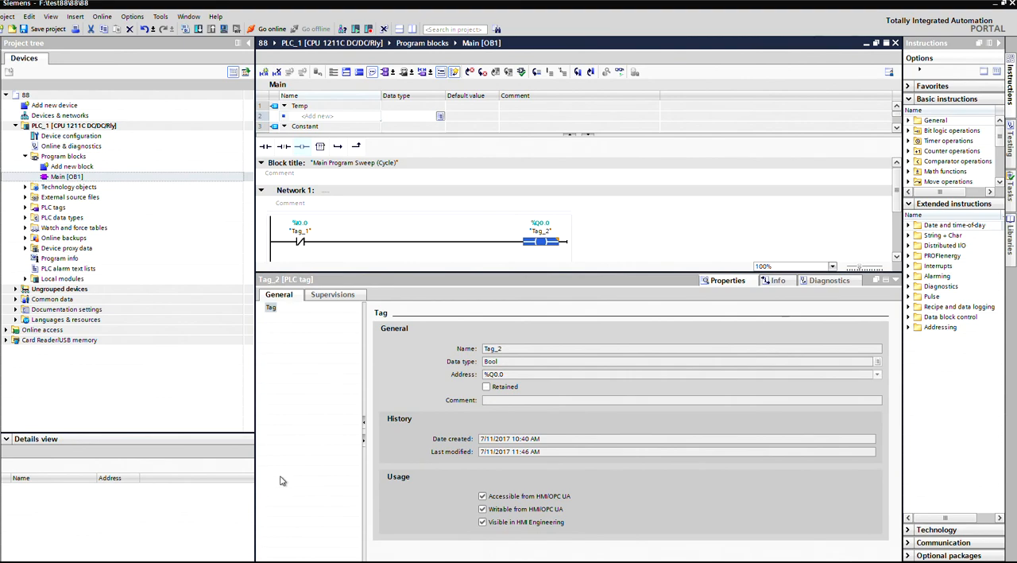
pyautogui.rightClick(71, 126)
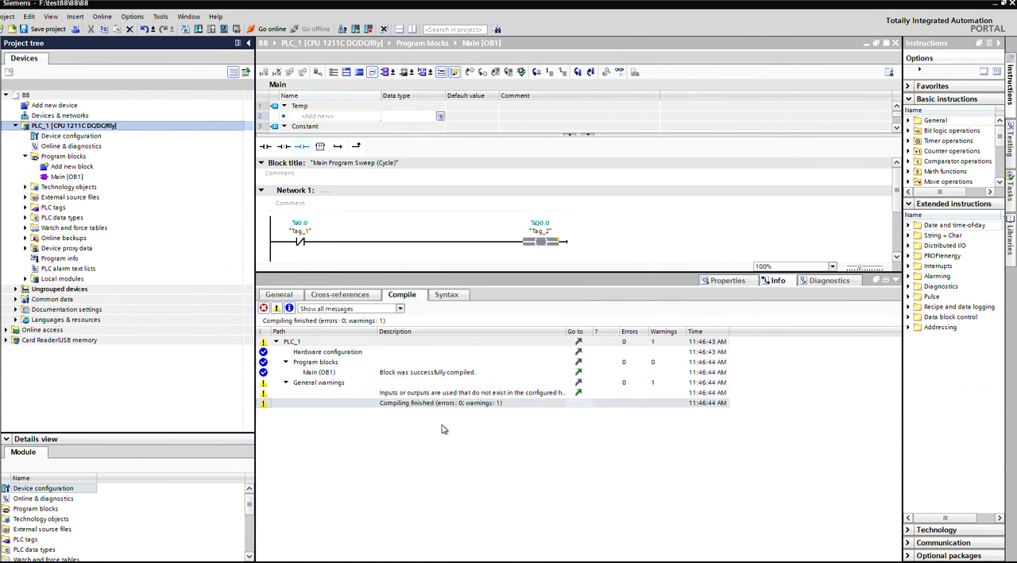
# Select PLC_1 in the project tree and bring up its device actions for download.
pyautogui.click(73, 126)
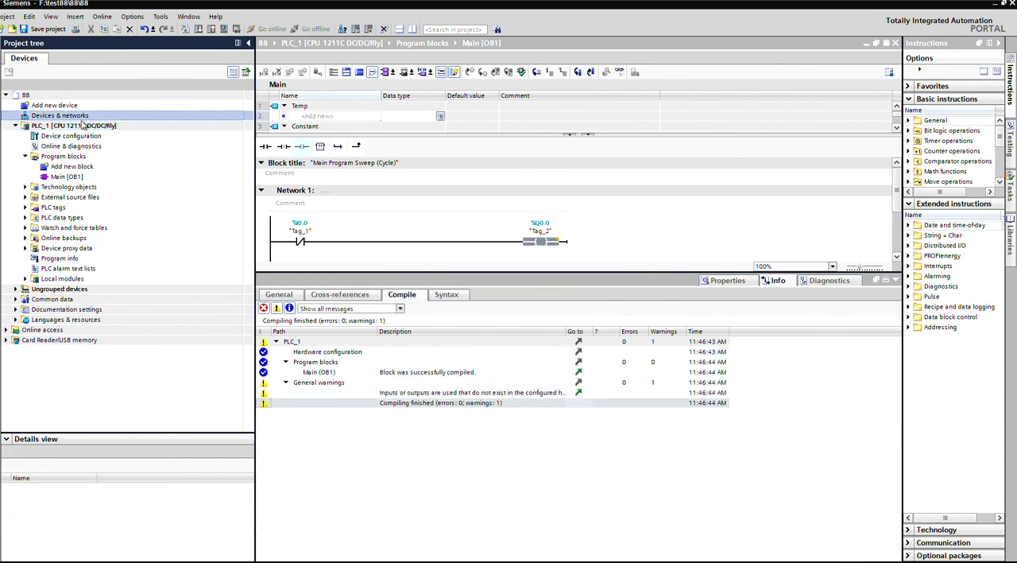
pyautogui.rightClick(71, 126)
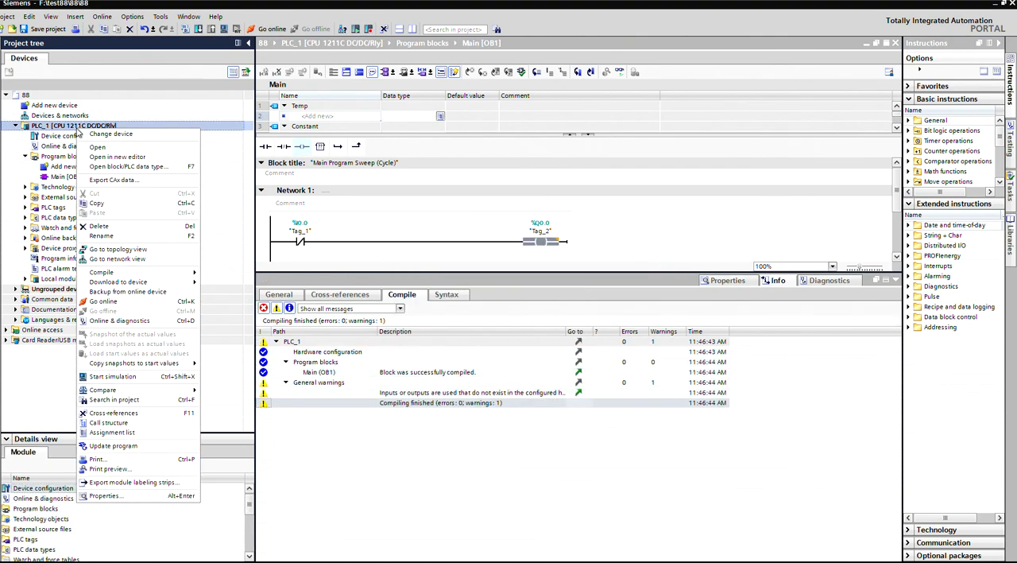
pyautogui.moveTo(98, 226)
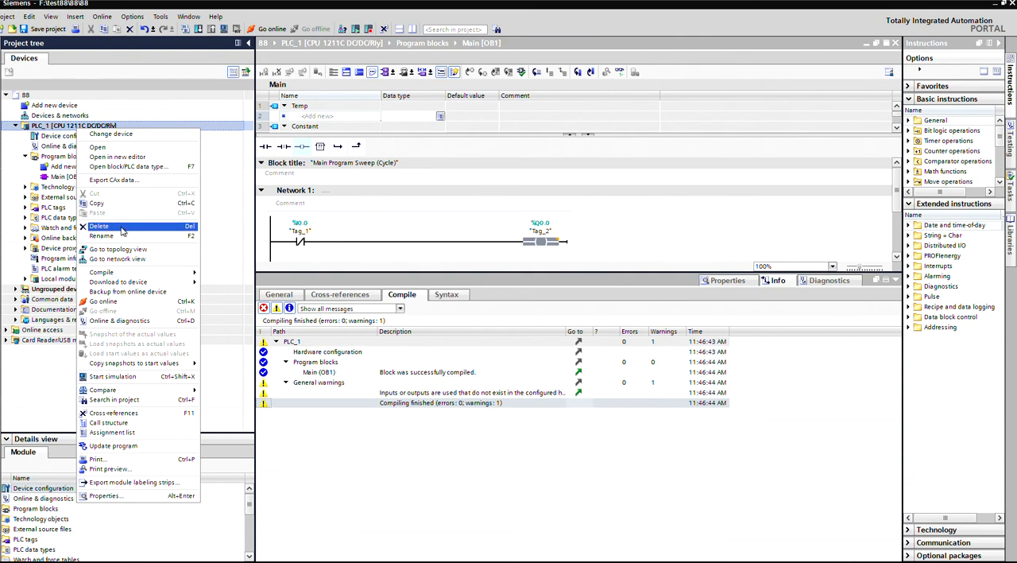
pyautogui.moveTo(104, 213)
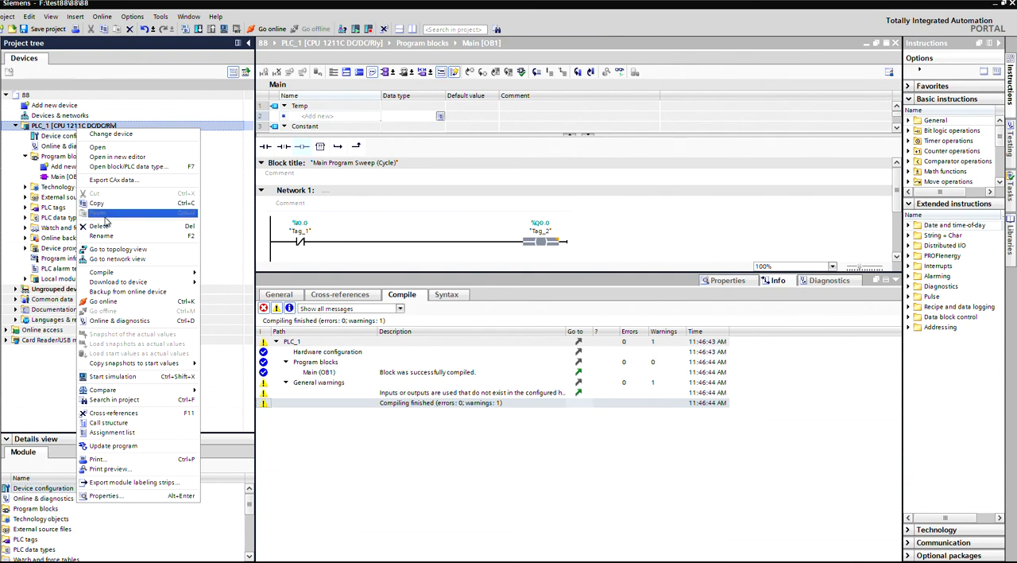
pyautogui.moveTo(117, 282)
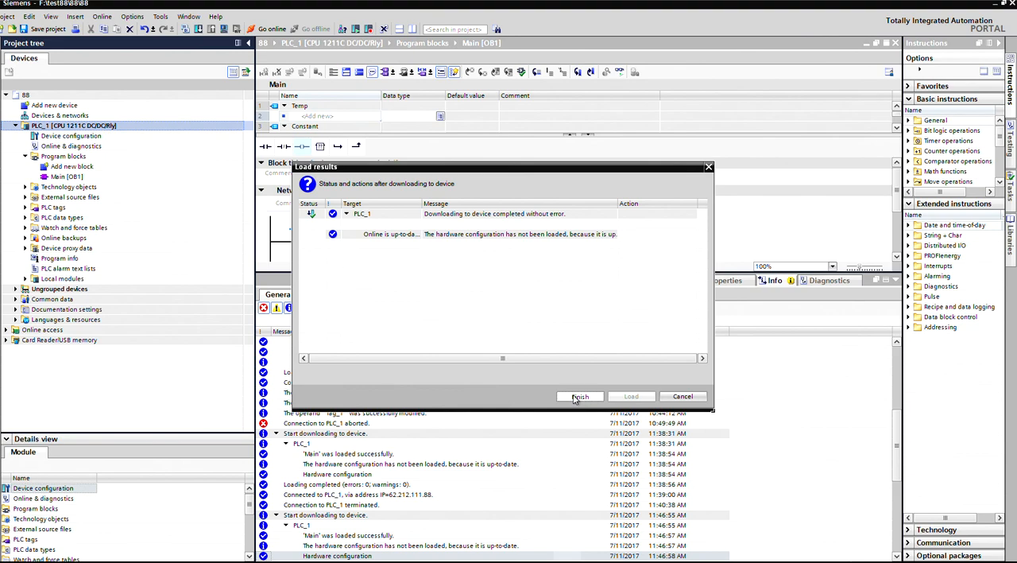
# Finish the error-free download and switch Main OB1 to online monitoring.
pyautogui.click(580, 396)
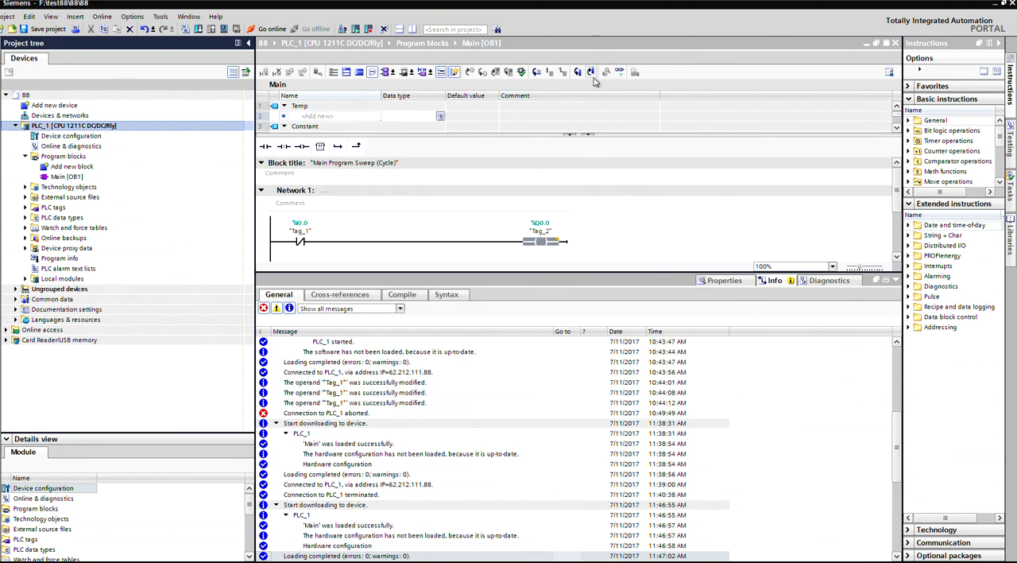
pyautogui.click(274, 29)
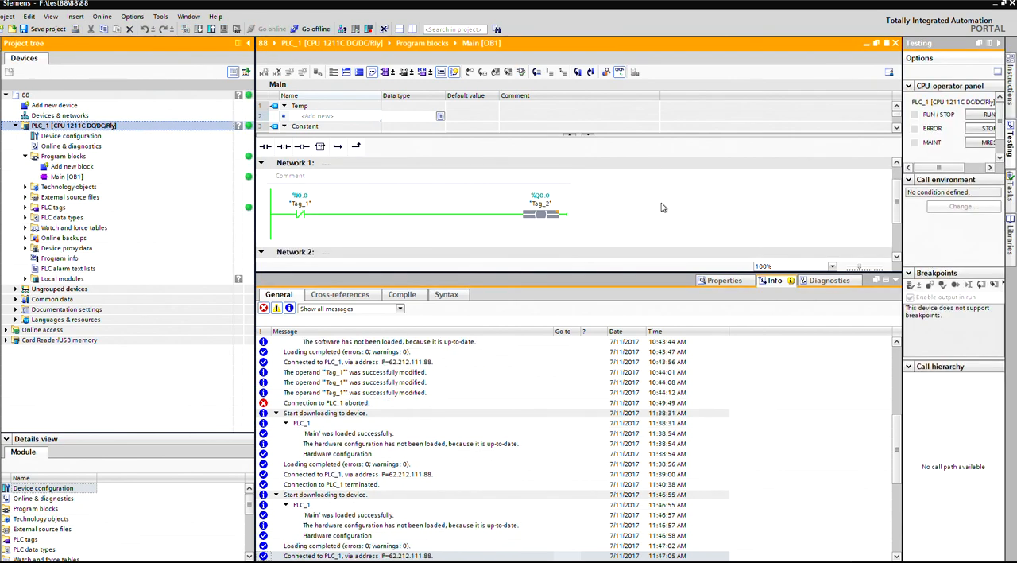